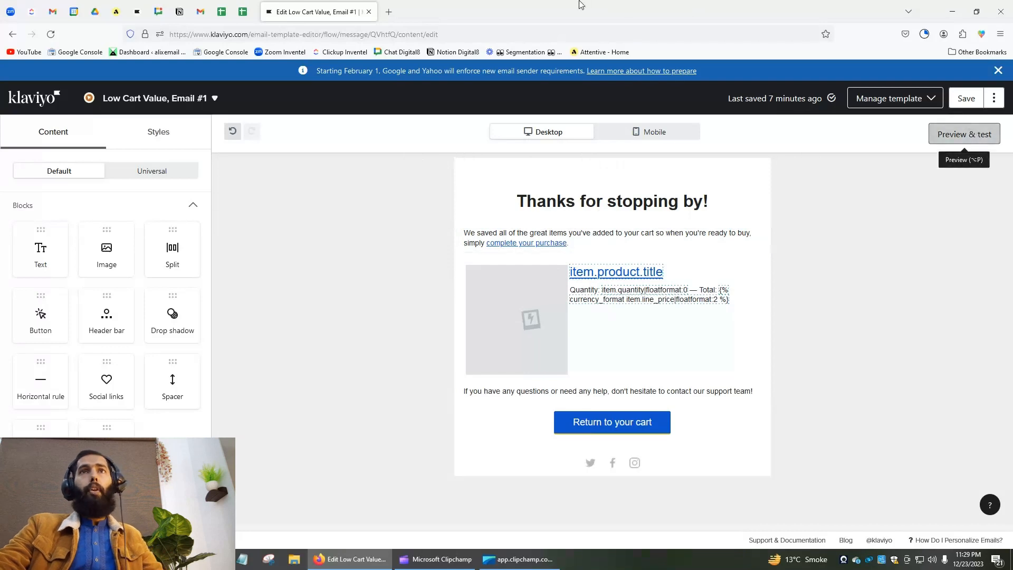
Check the Low Cart Value email preview with recent event data, then return to editing.
left_click(964, 133)
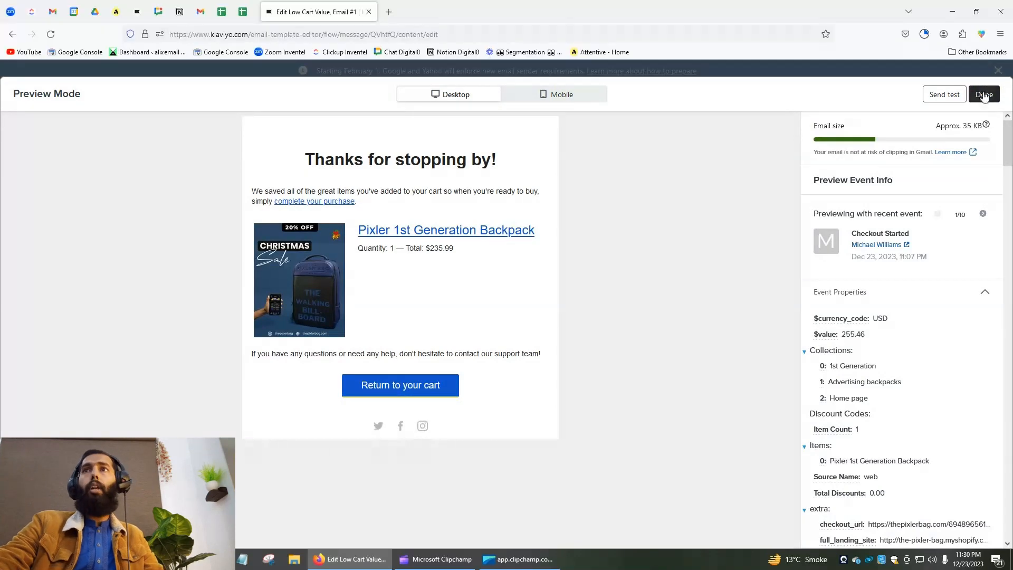
left_click(983, 94)
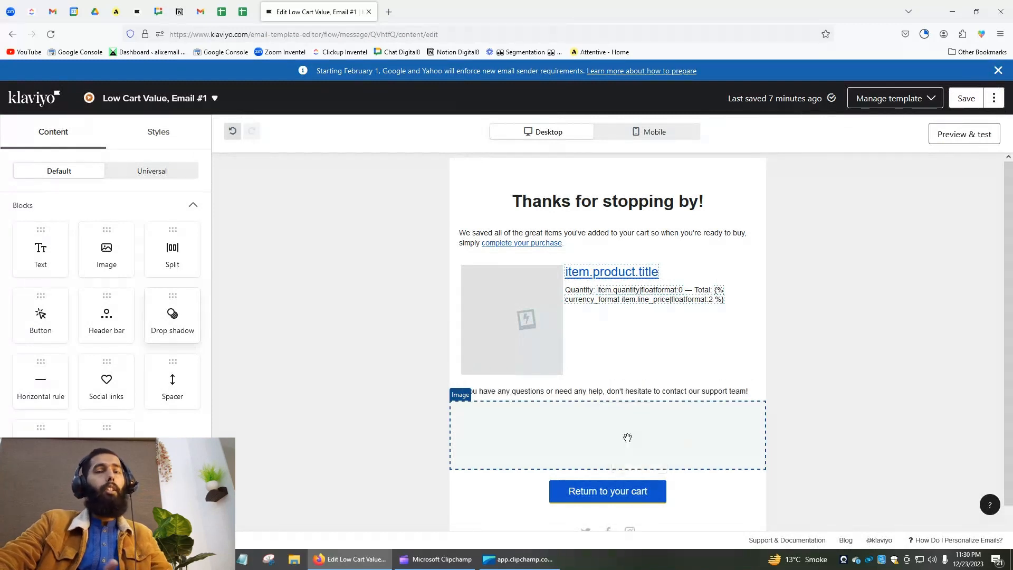
Inspect the new image block's Dynamic Image option in the image library without choosing.
left_click(607, 434)
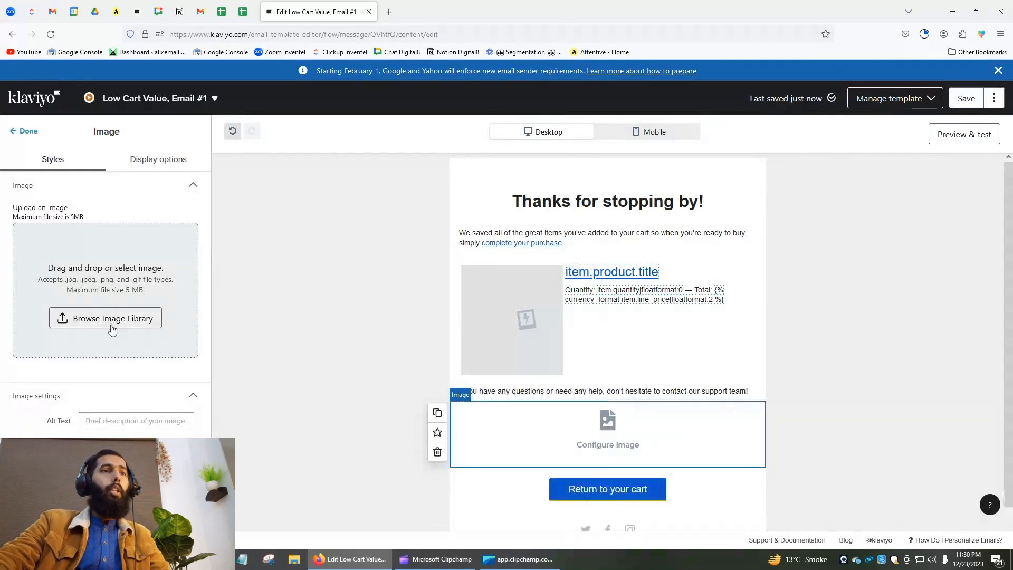
left_click(104, 317)
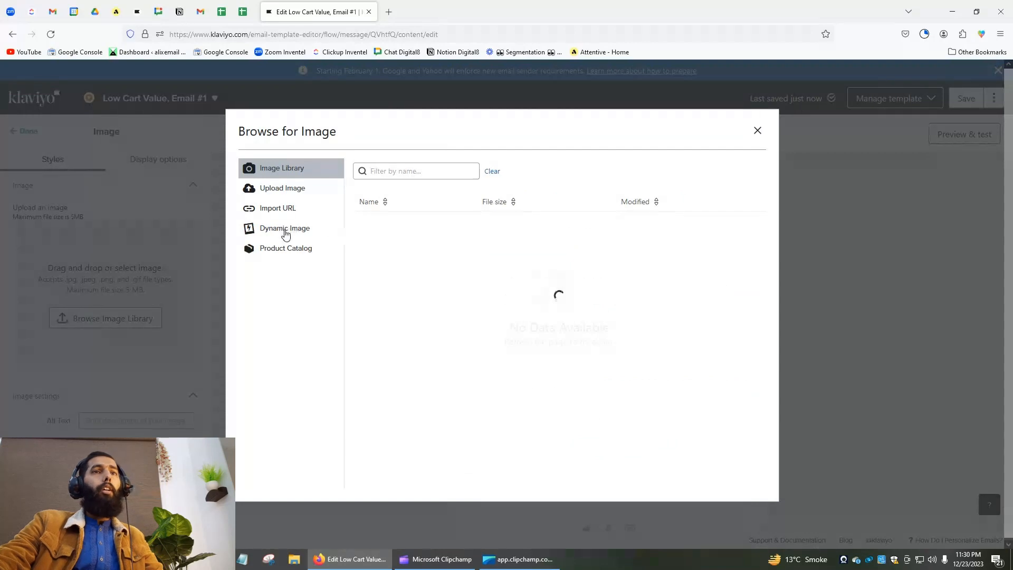
left_click(284, 228)
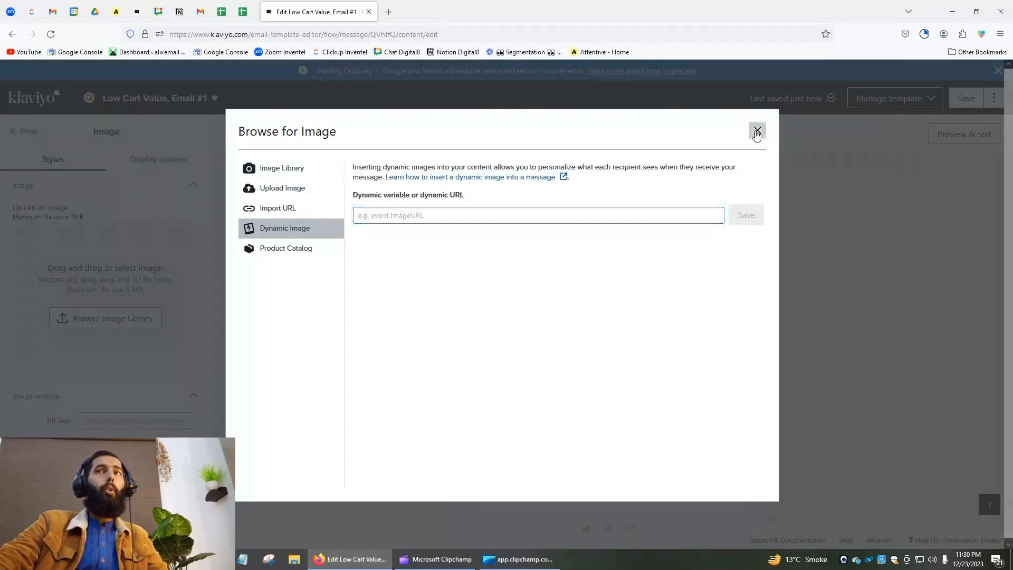
left_click(757, 132)
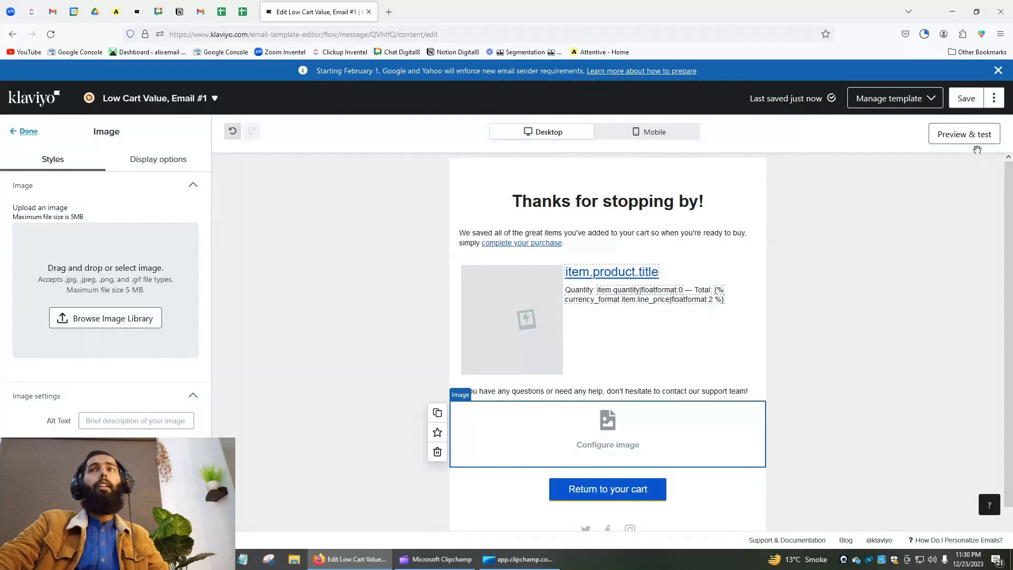
Copy the first cart item's thumb_src image variable from the preview event data.
left_click(963, 134)
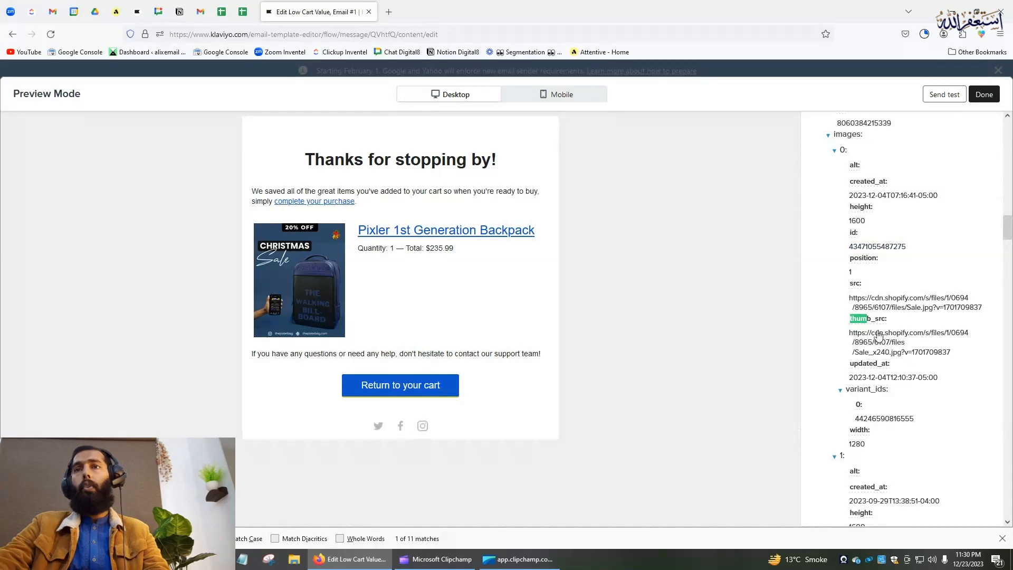
left_click(982, 95)
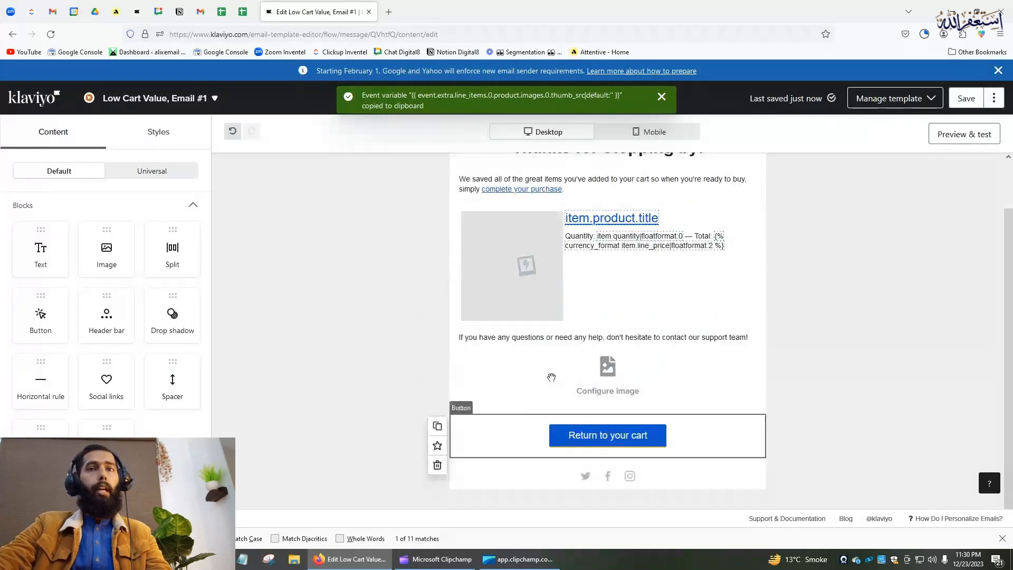
Set the image block to dynamic image '{{ event.extra.line_items.0.product.images.0.thumb_src }}' without the default filter and save.
left_click(606, 375)
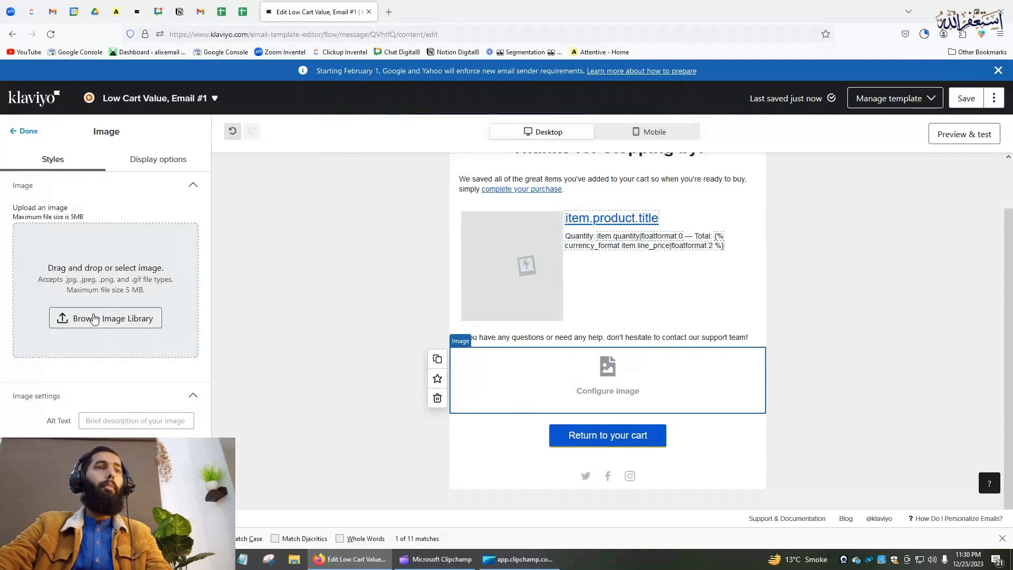
left_click(104, 318)
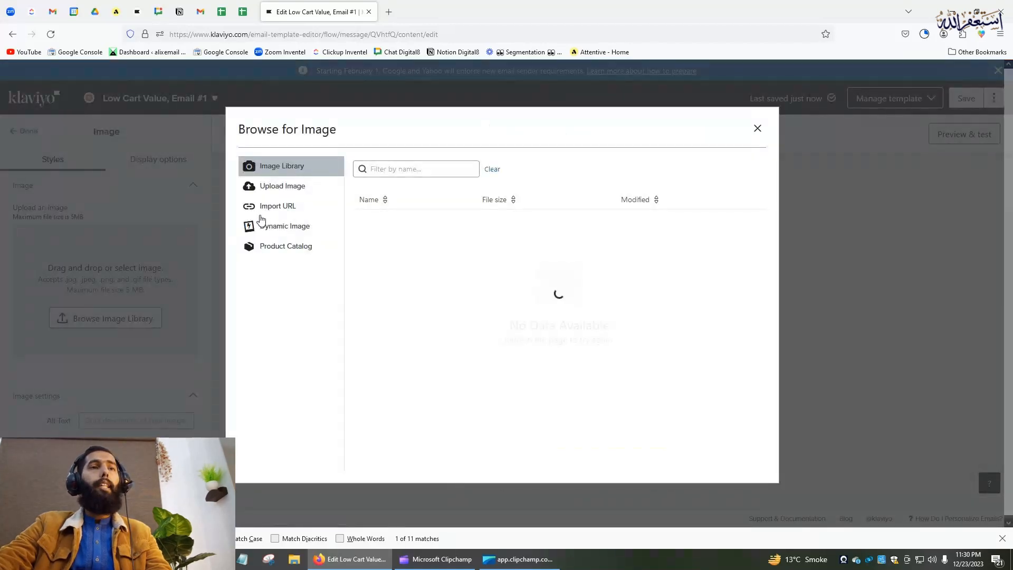
left_click(284, 225)
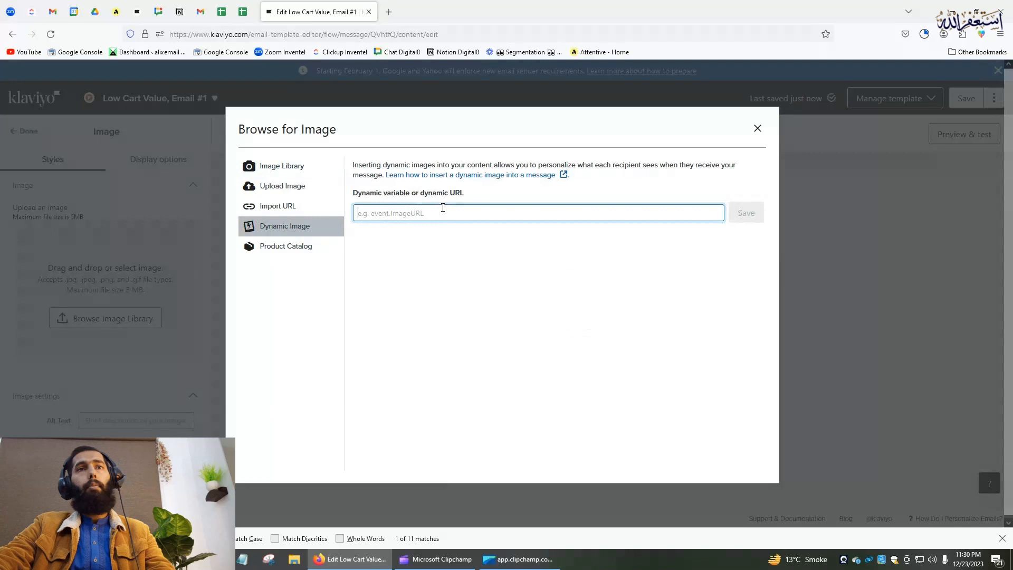
type("{{ event.extra.line_items.0.product.images.0.thumb_src|default:'' }}")
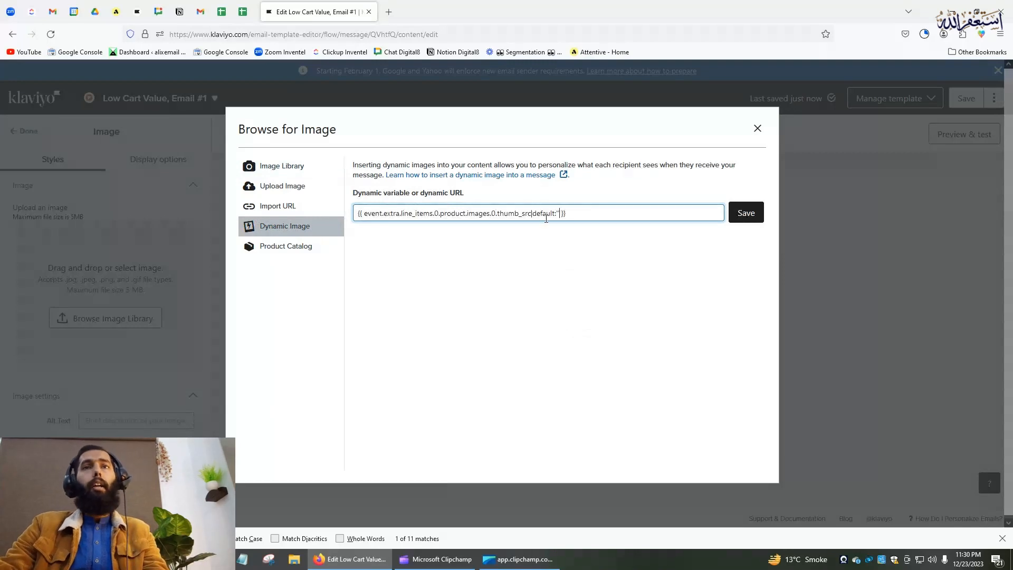
key("Backspace")
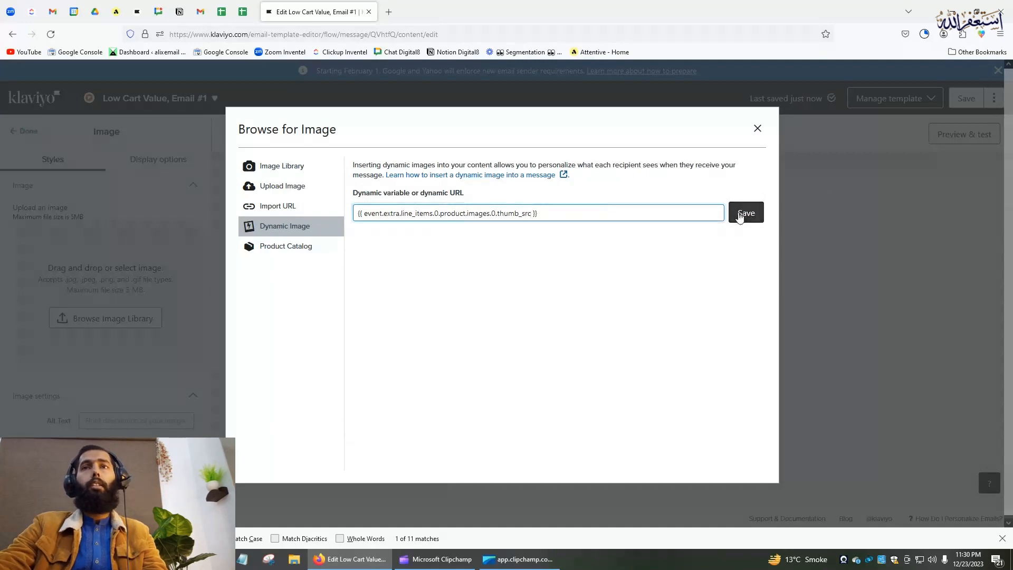
left_click(745, 214)
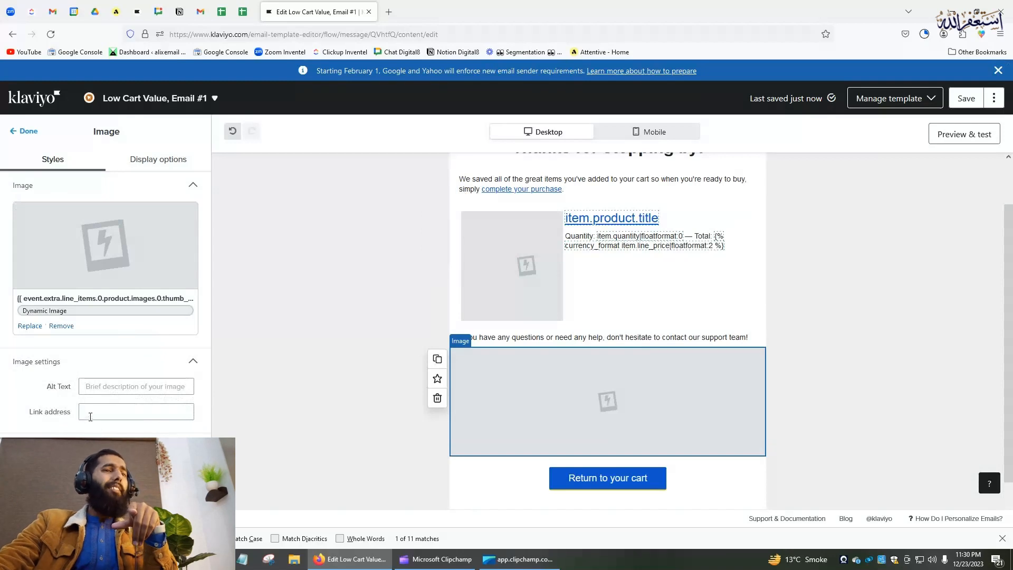
Prepare the image's link field and finish editing the image block.
left_click(136, 411)
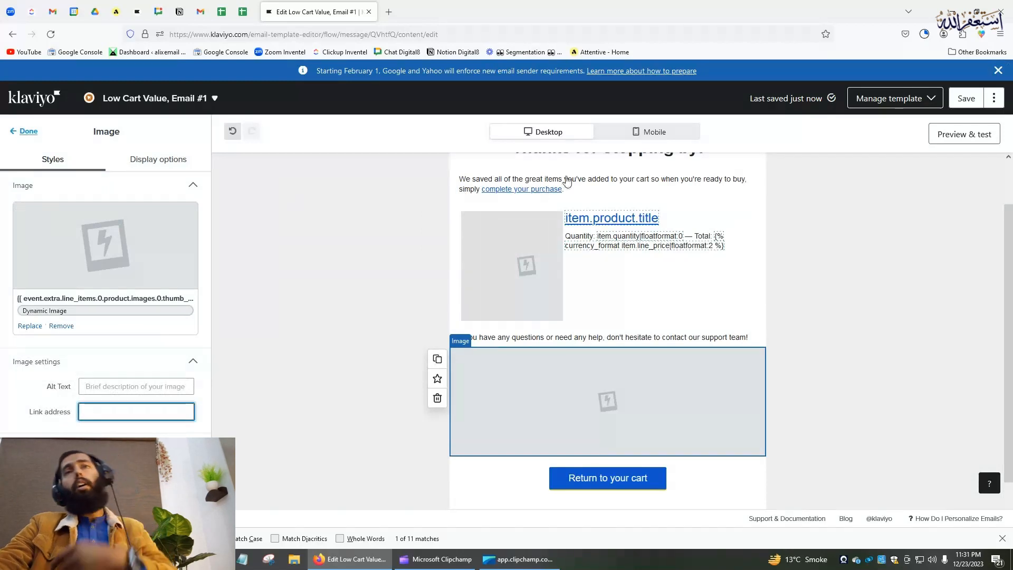
left_click(28, 131)
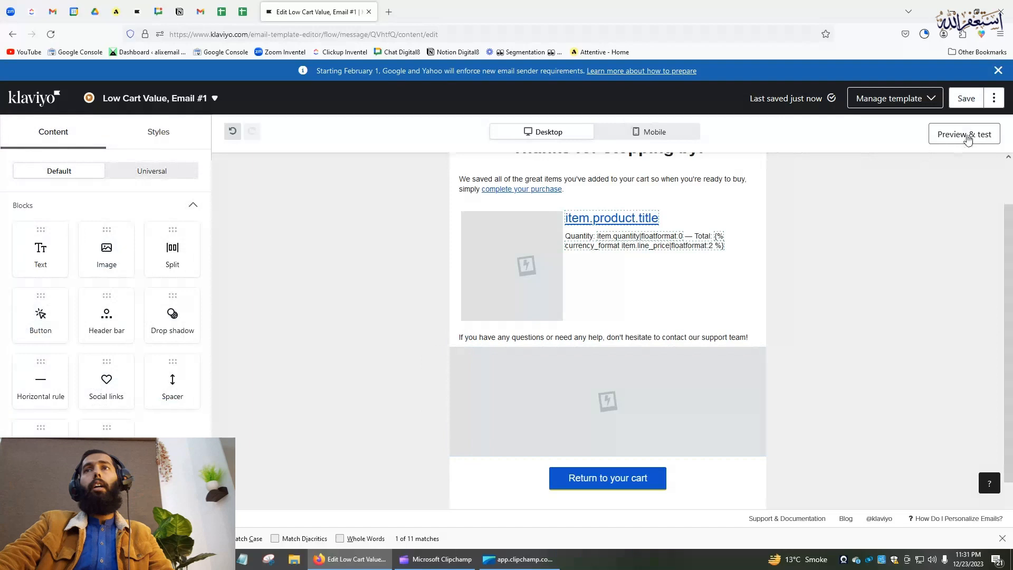
Confirm the backpack photo renders, copy the checkout_url variable, and reselect the image block.
left_click(964, 134)
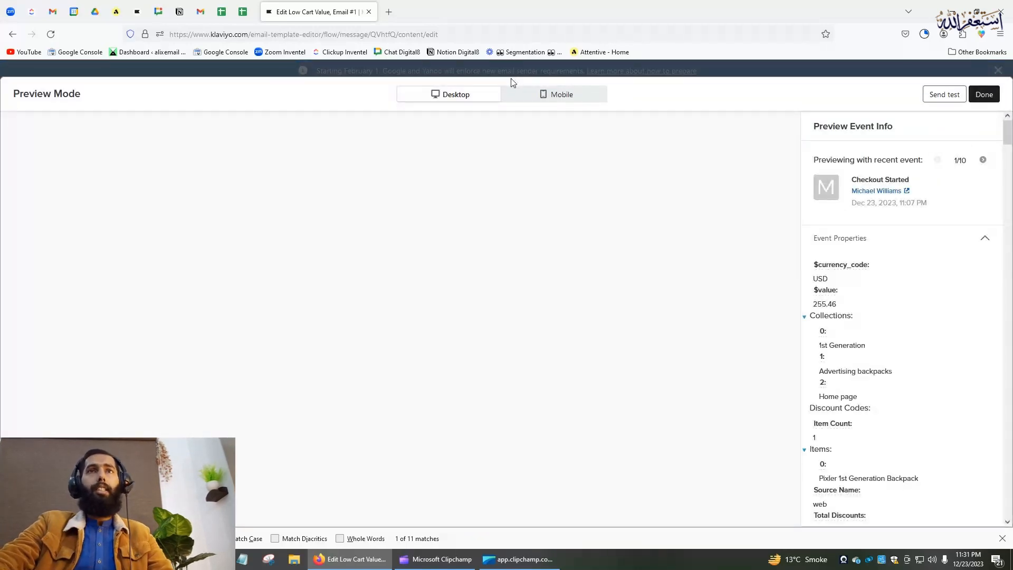
mouse_move(522, 316)
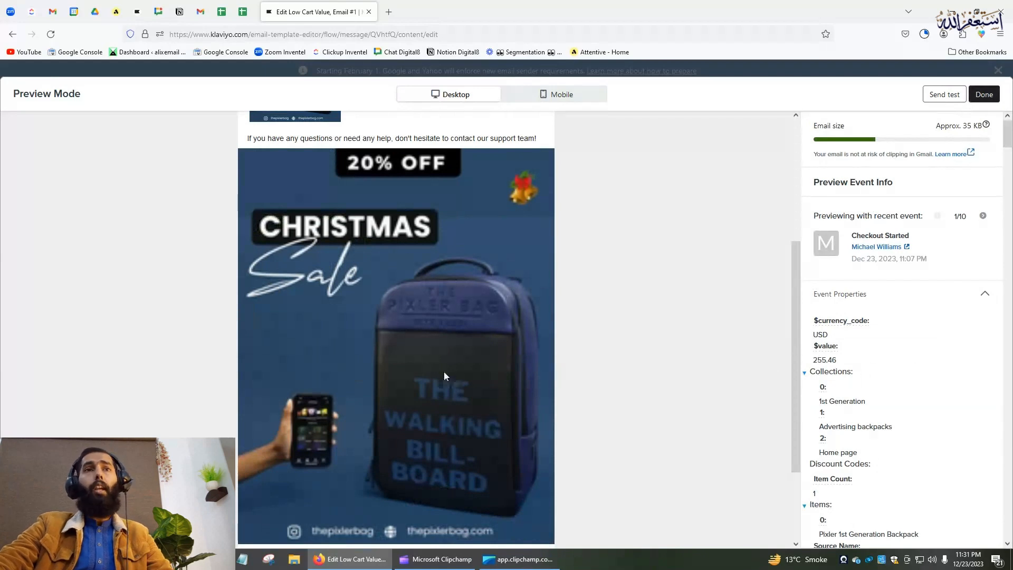
scroll("down", 3)
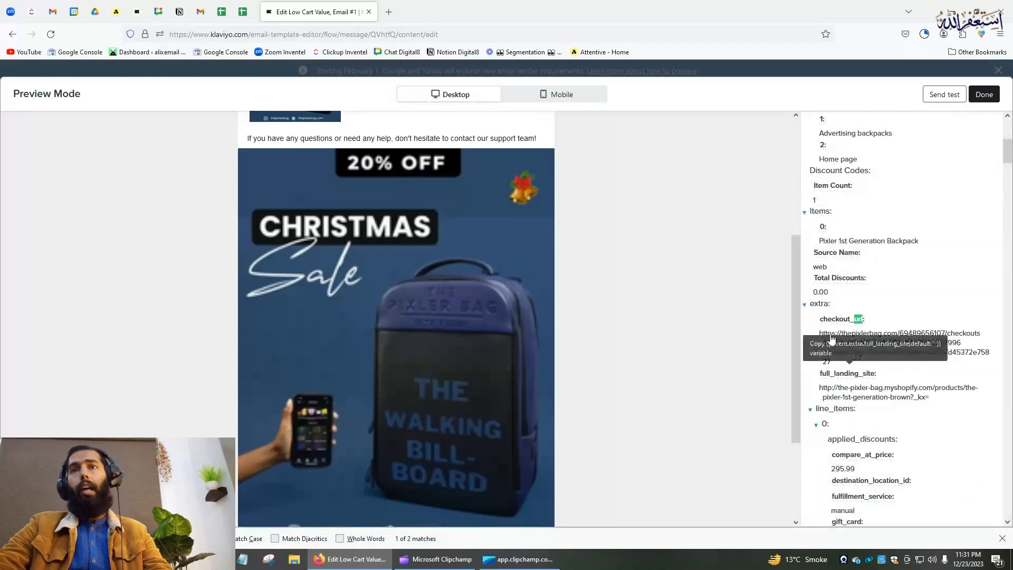
left_click(854, 318)
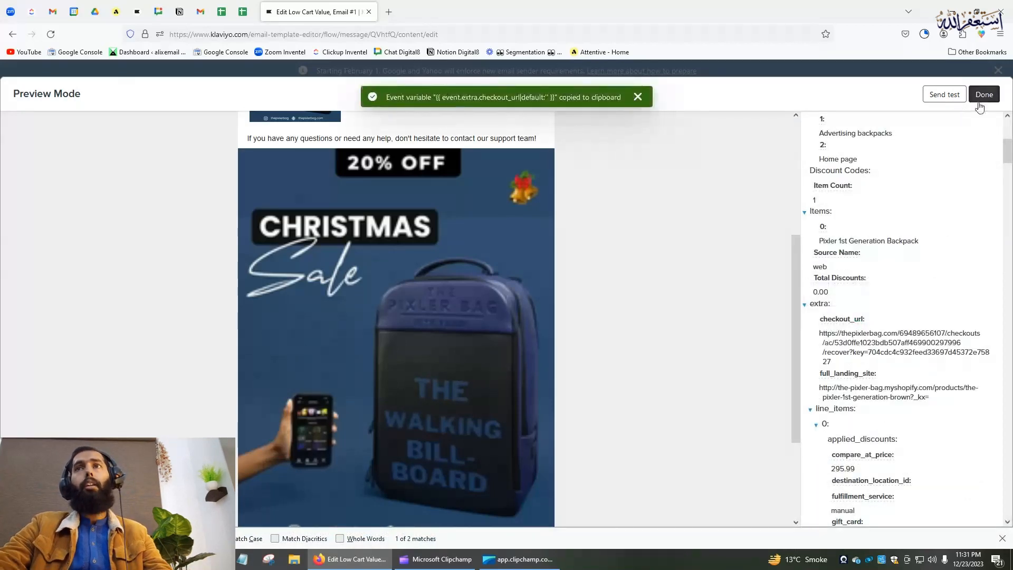
left_click(984, 94)
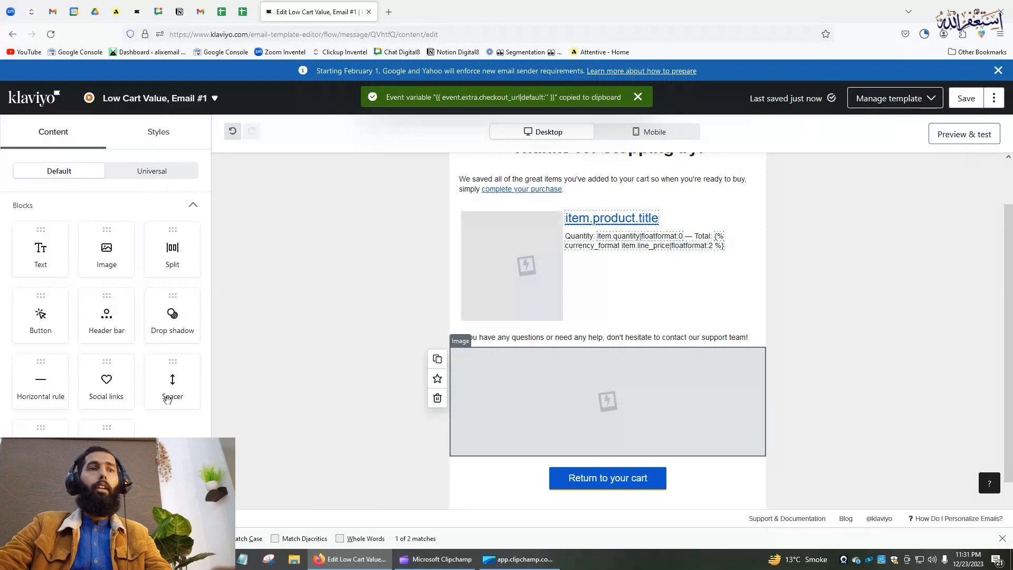
left_click(606, 401)
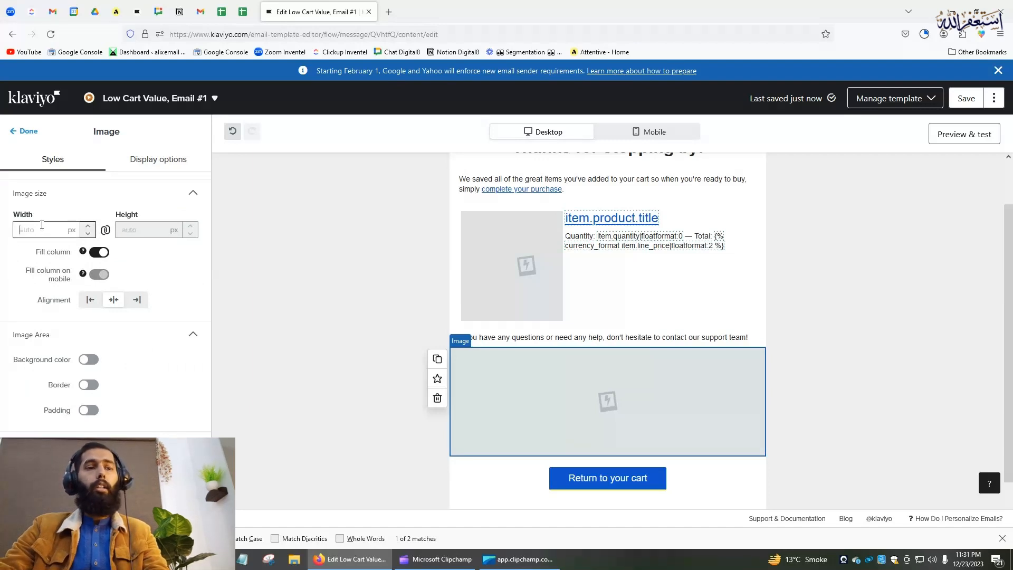
Resize the dynamic image block to 300 px wide and view the centered backpack photo in the preview.
type("300")
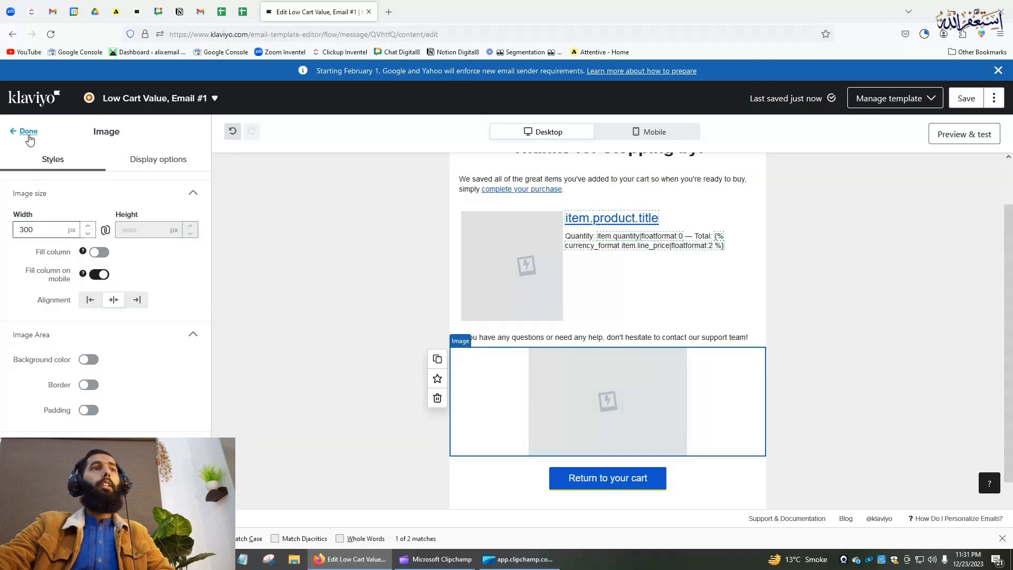
left_click(963, 133)
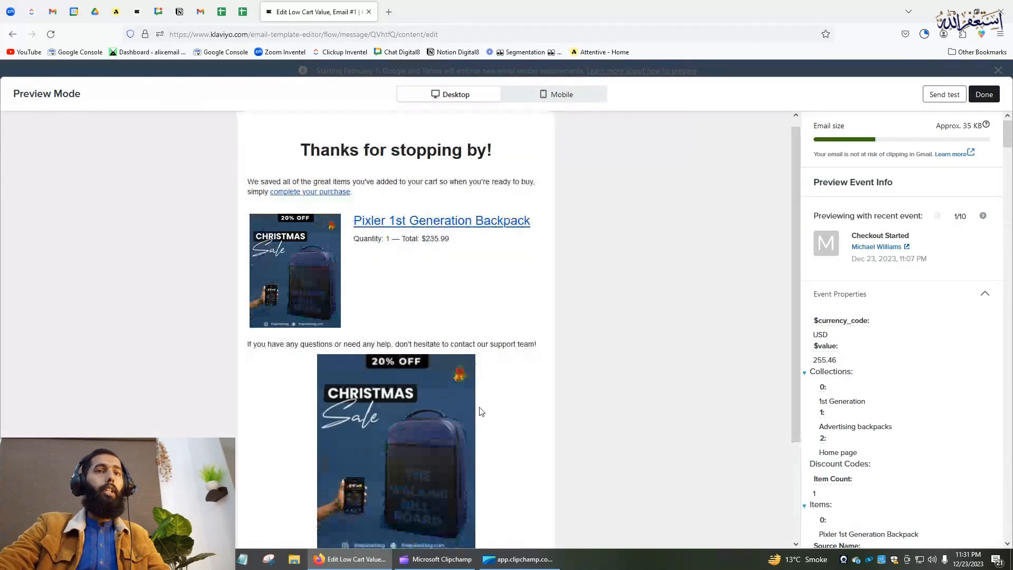
scroll("down", 3)
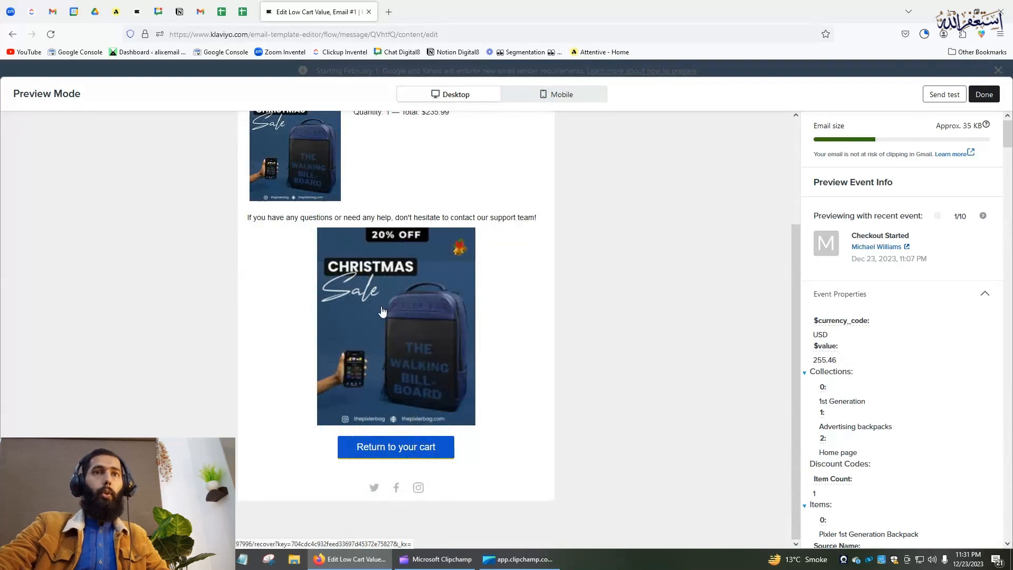
left_click(395, 311)
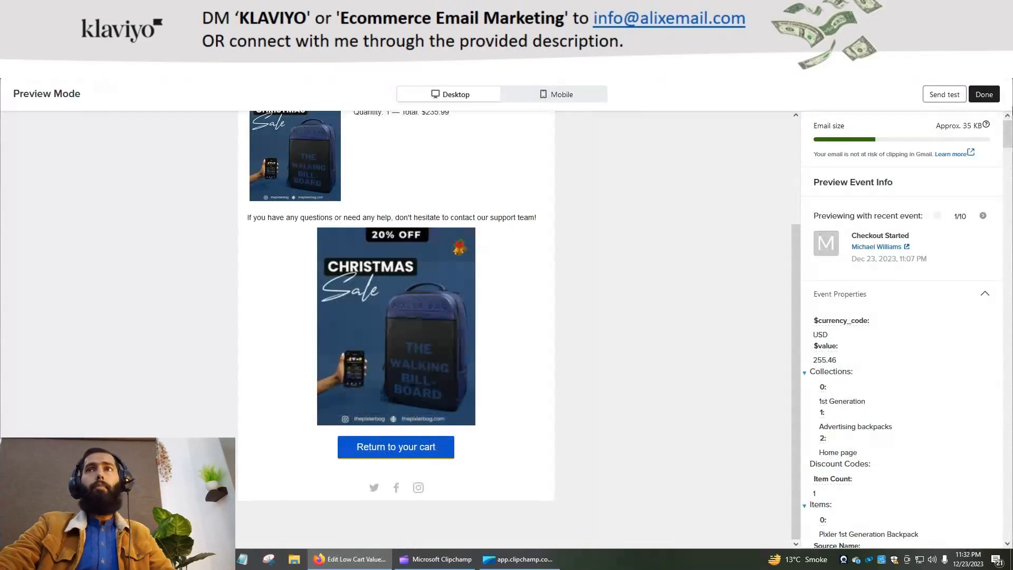
Add a placeholder text block beneath the dynamic image and reopen the preview.
left_click(983, 94)
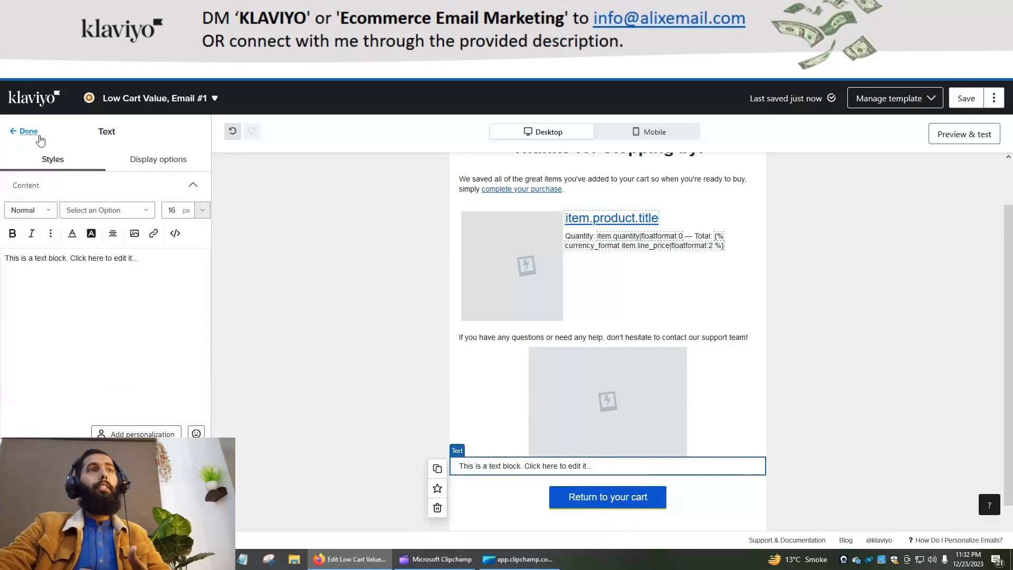
left_click(28, 132)
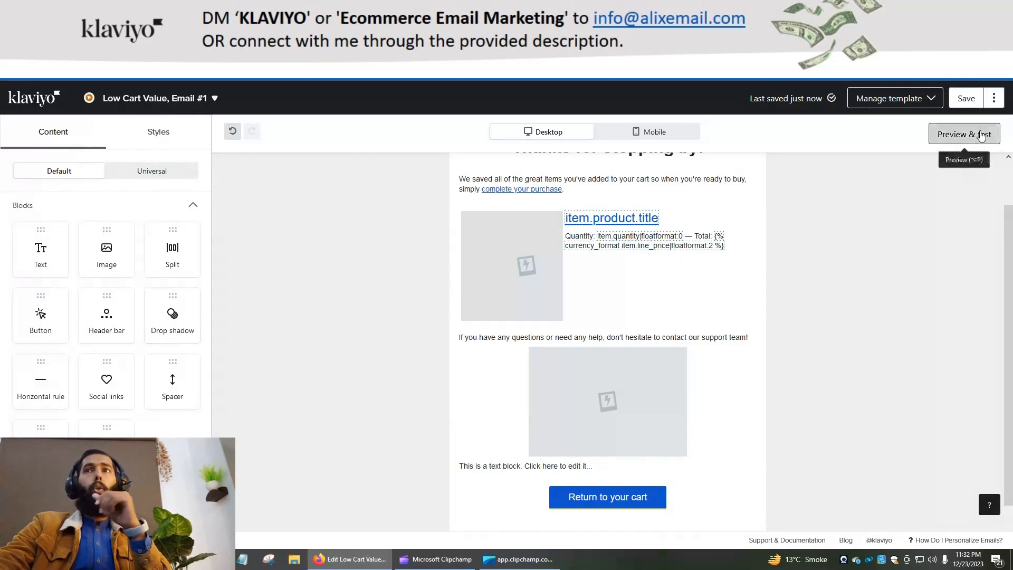
left_click(963, 134)
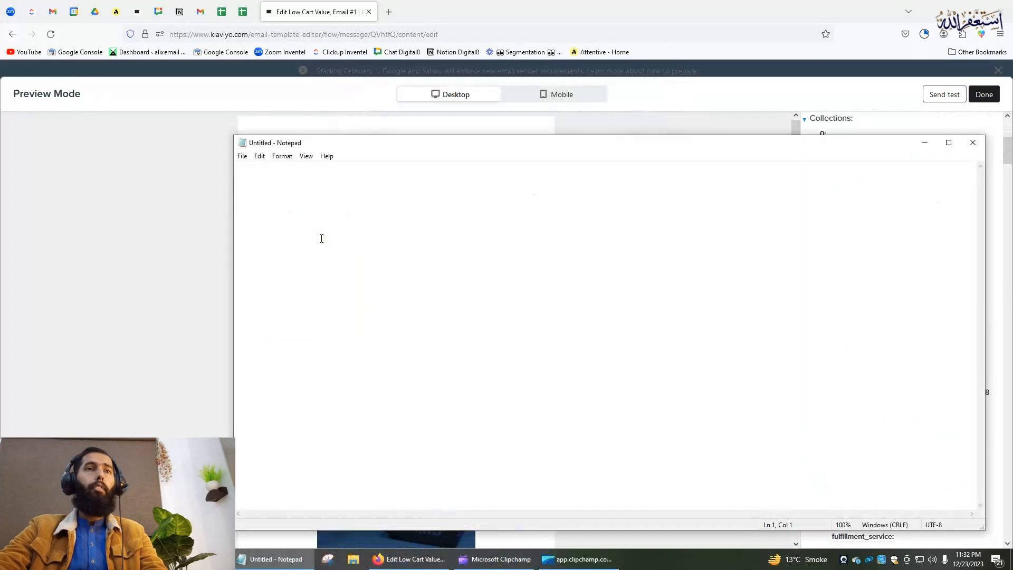
Collect the first cart item's name and line_price variables in Notepad and select both lines.
type("{{ event|lookup:'Discount Codes'|default:'' }}")
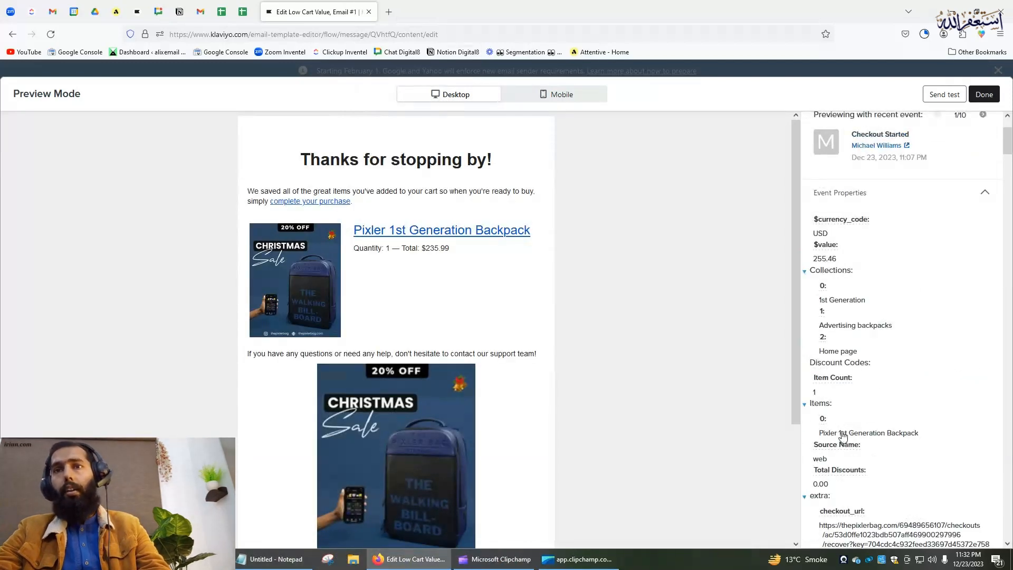
left_click(868, 432)
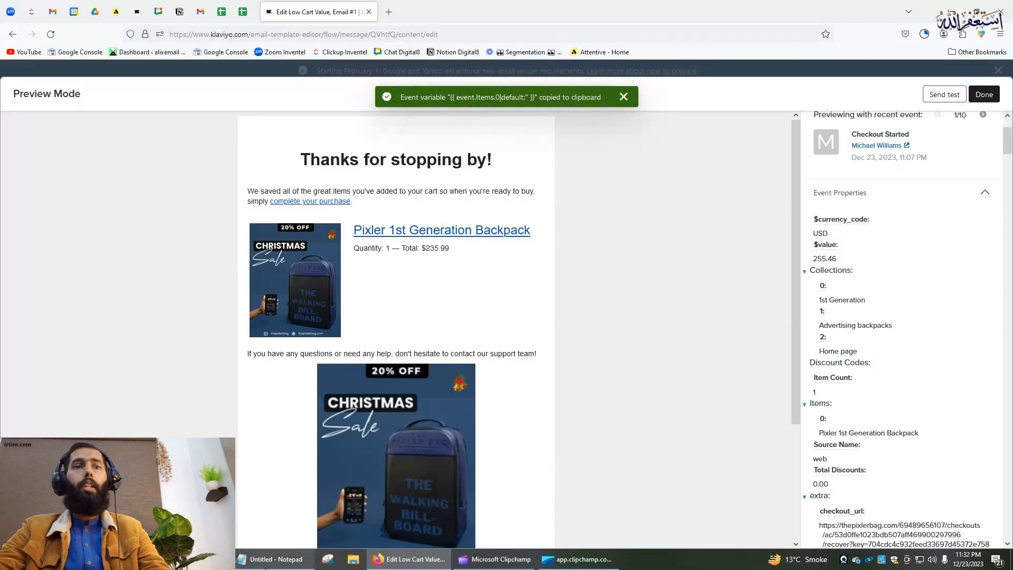
left_click(262, 559)
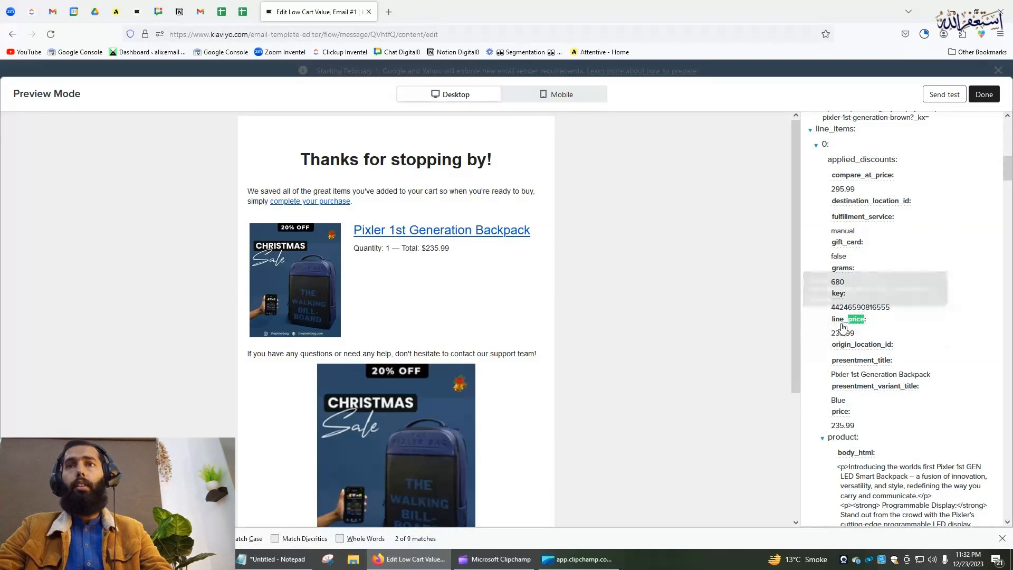
left_click(848, 319)
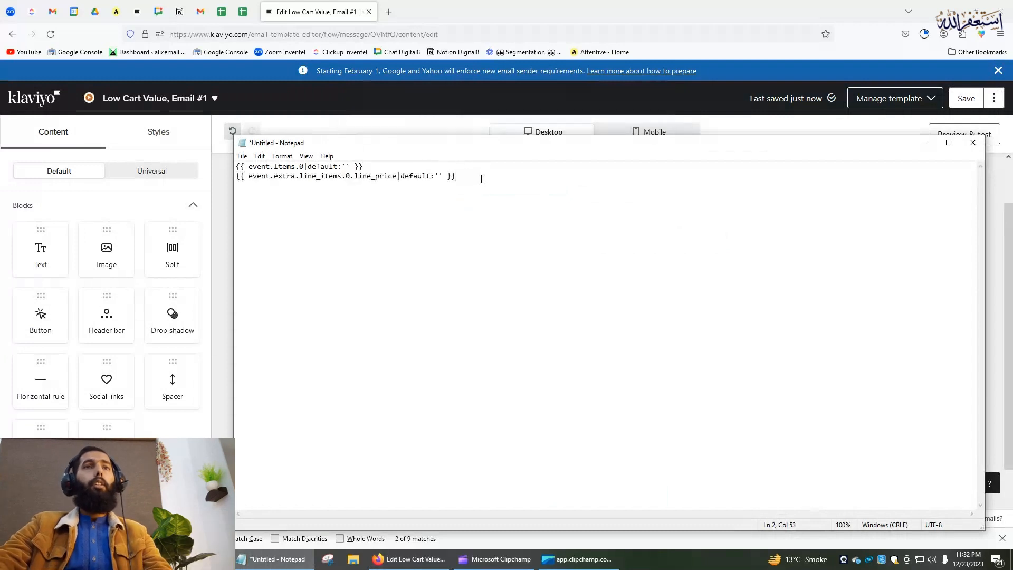
key("ctrl+a")
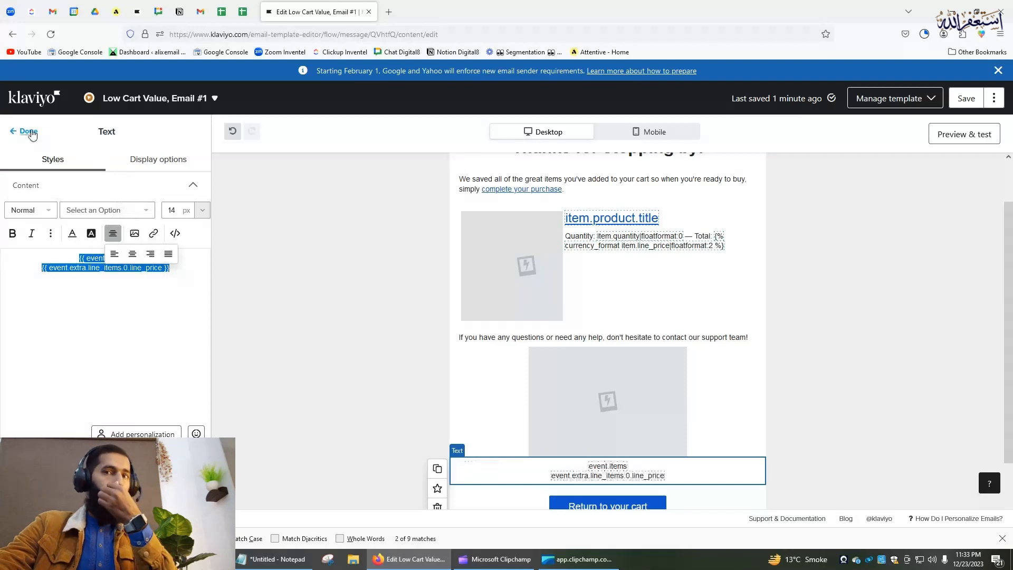
Finish the text block holding the centred product name and line price variables at 14 px.
left_click(28, 132)
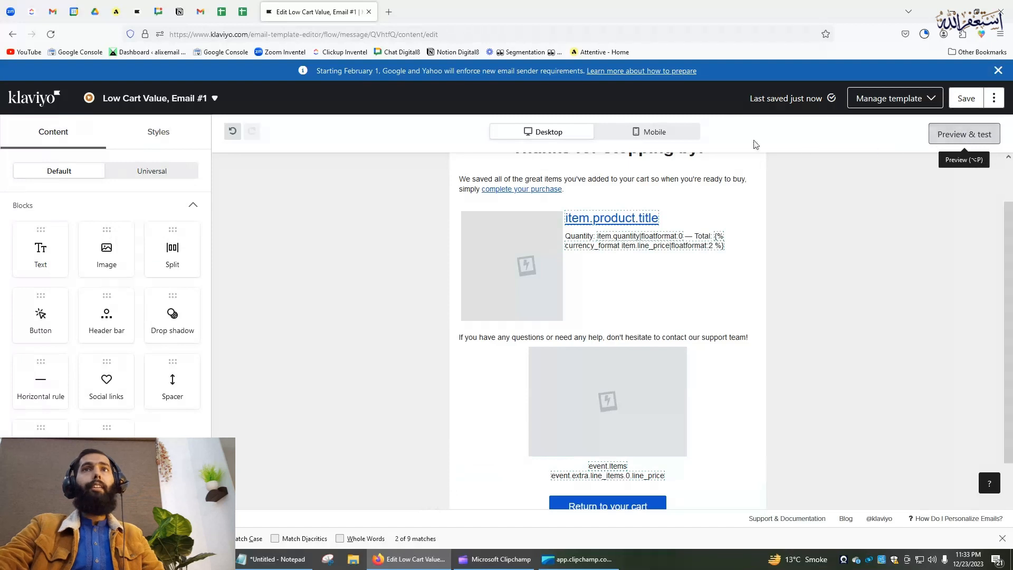
left_click(963, 134)
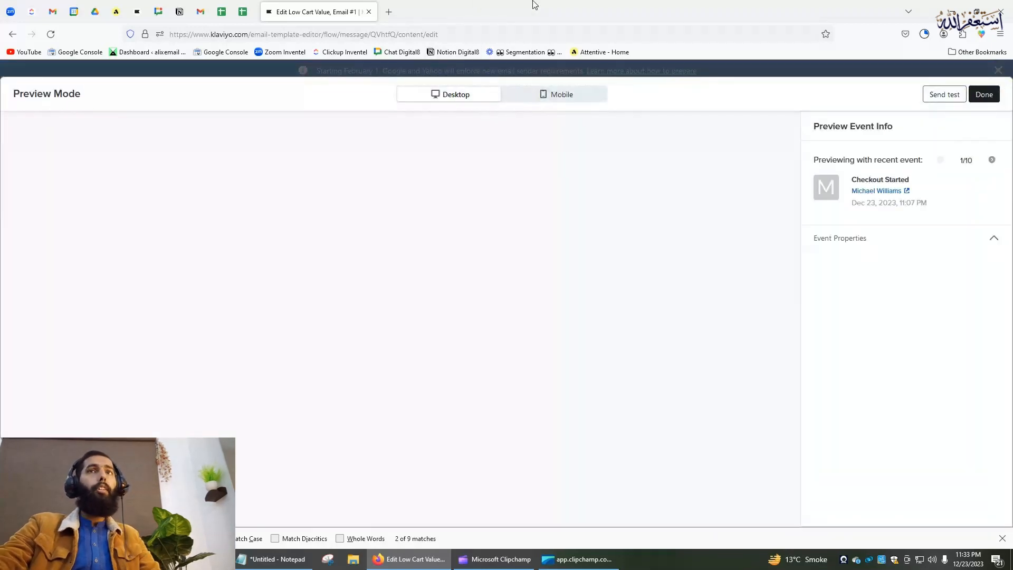
left_click(840, 238)
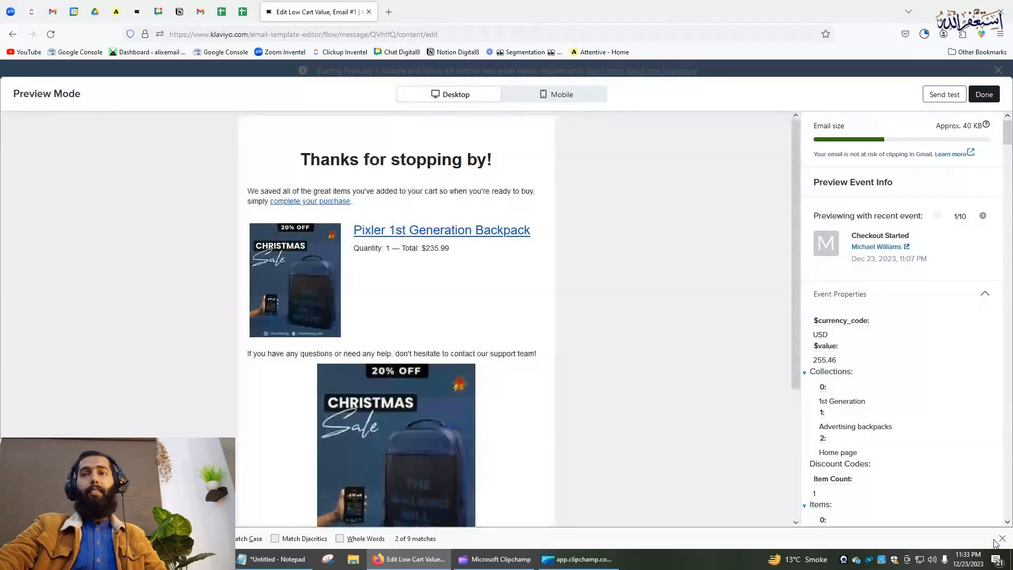
scroll("down", 3)
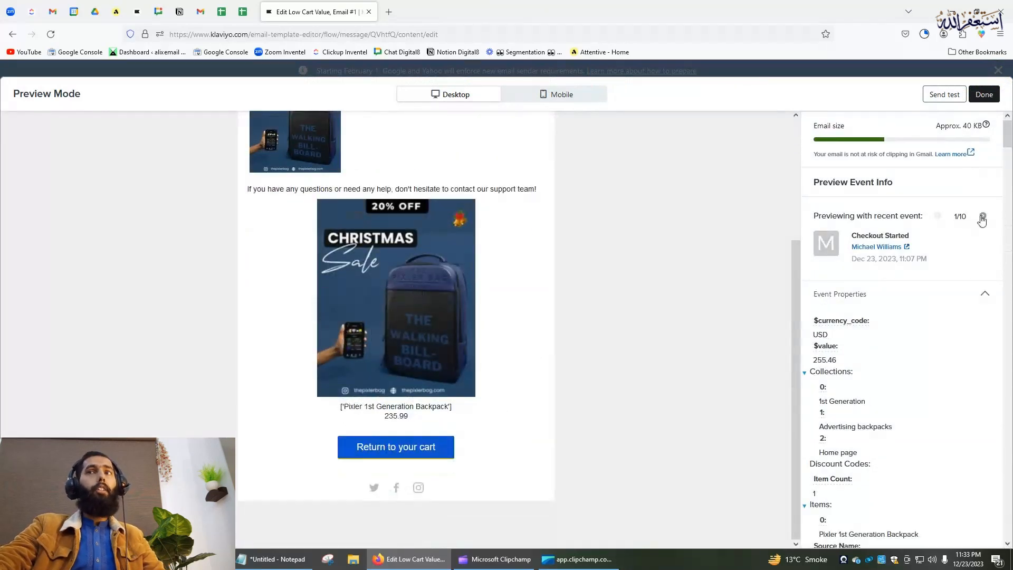
left_click(982, 215)
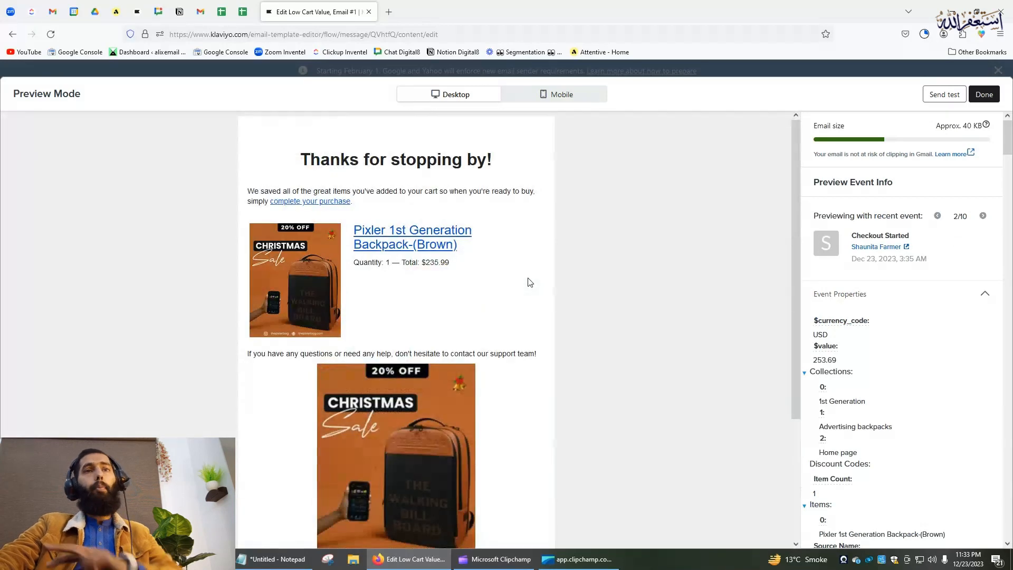
scroll("down", 3)
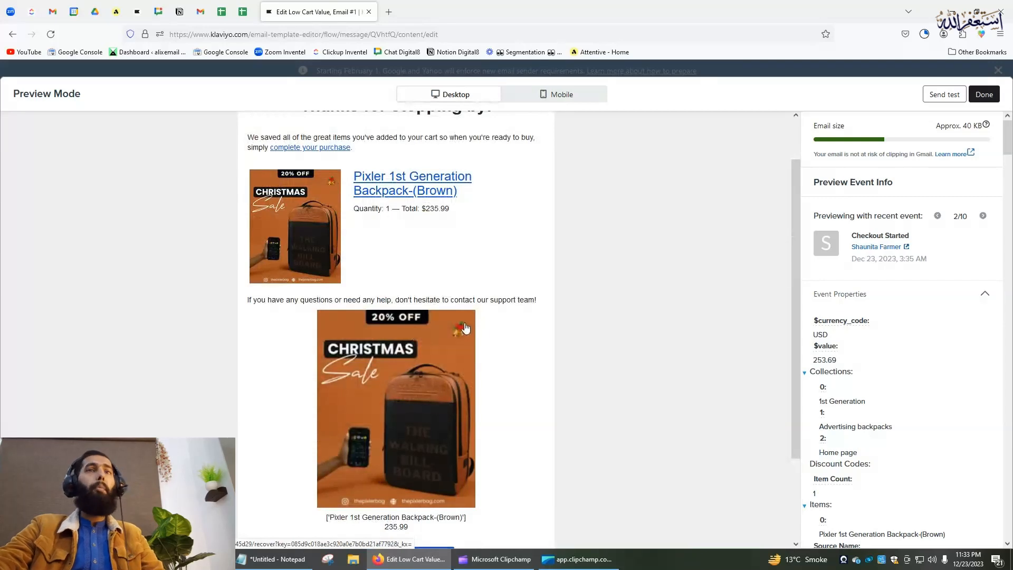
mouse_move(423, 211)
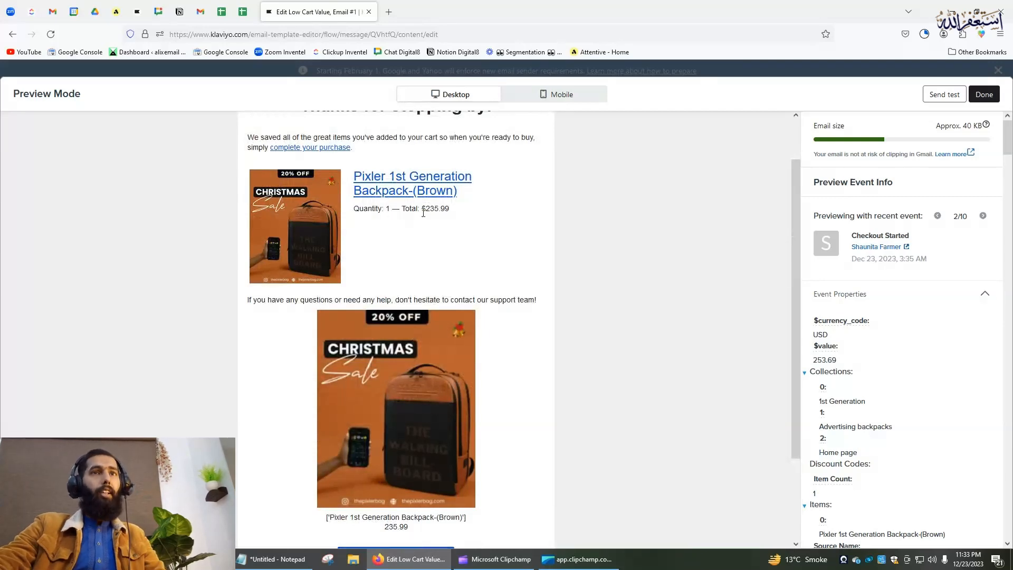
mouse_move(644, 359)
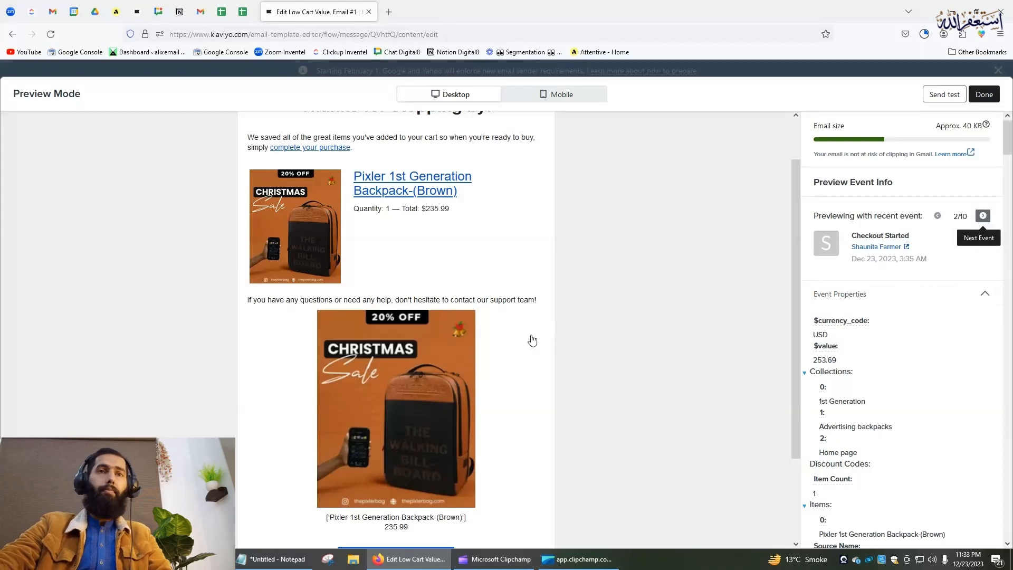
left_click(982, 215)
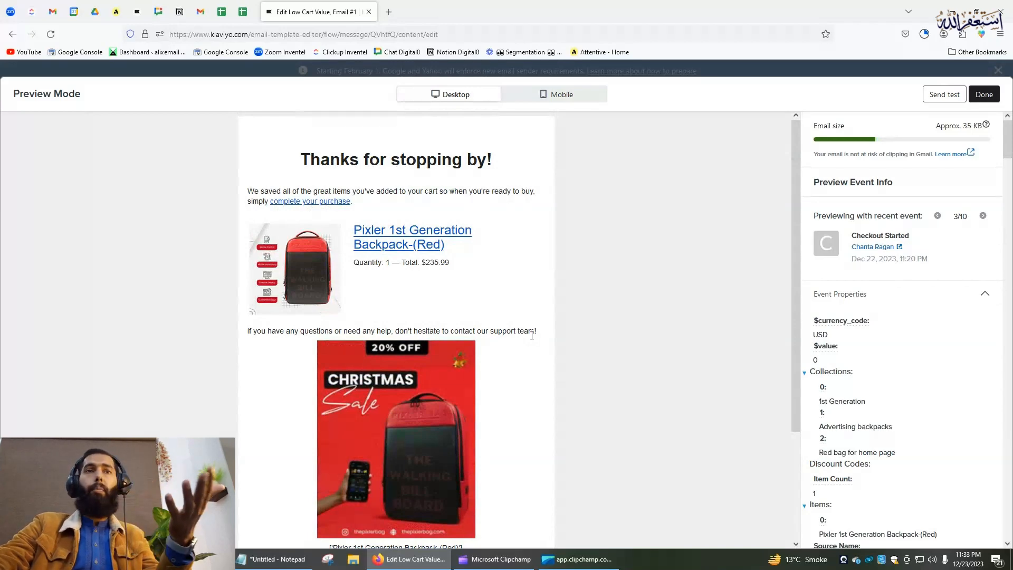
scroll("down", 3)
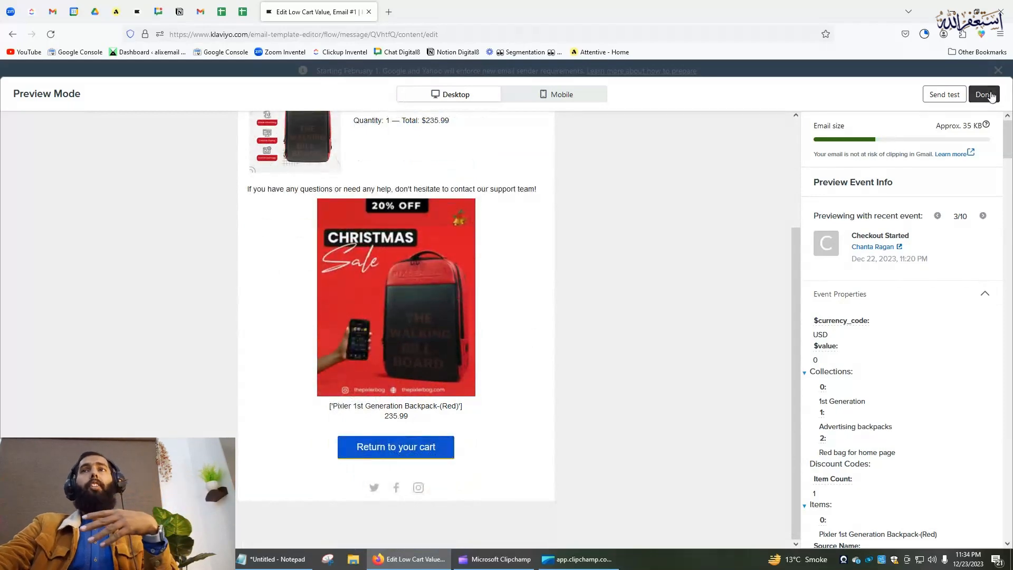
left_click(982, 94)
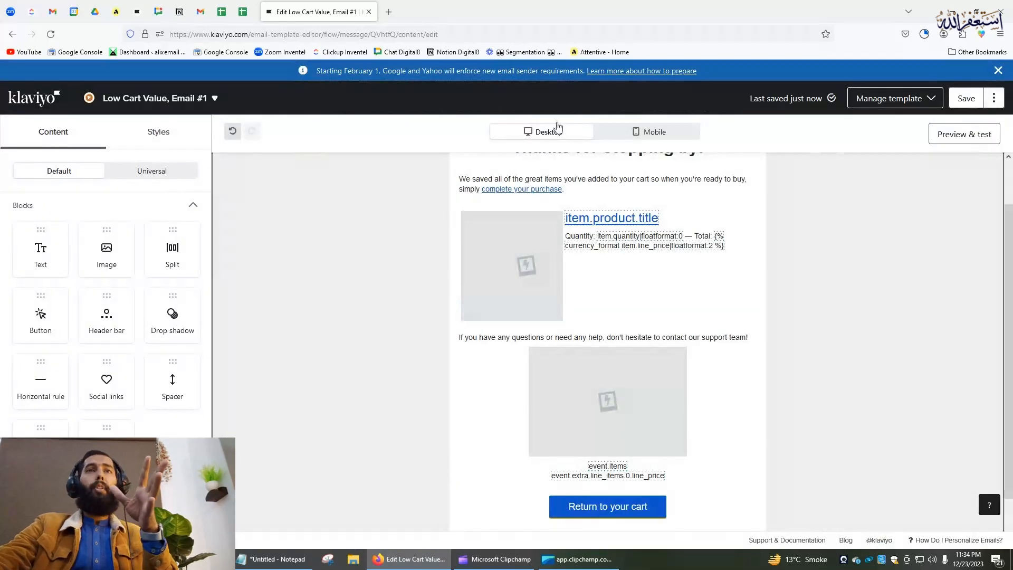